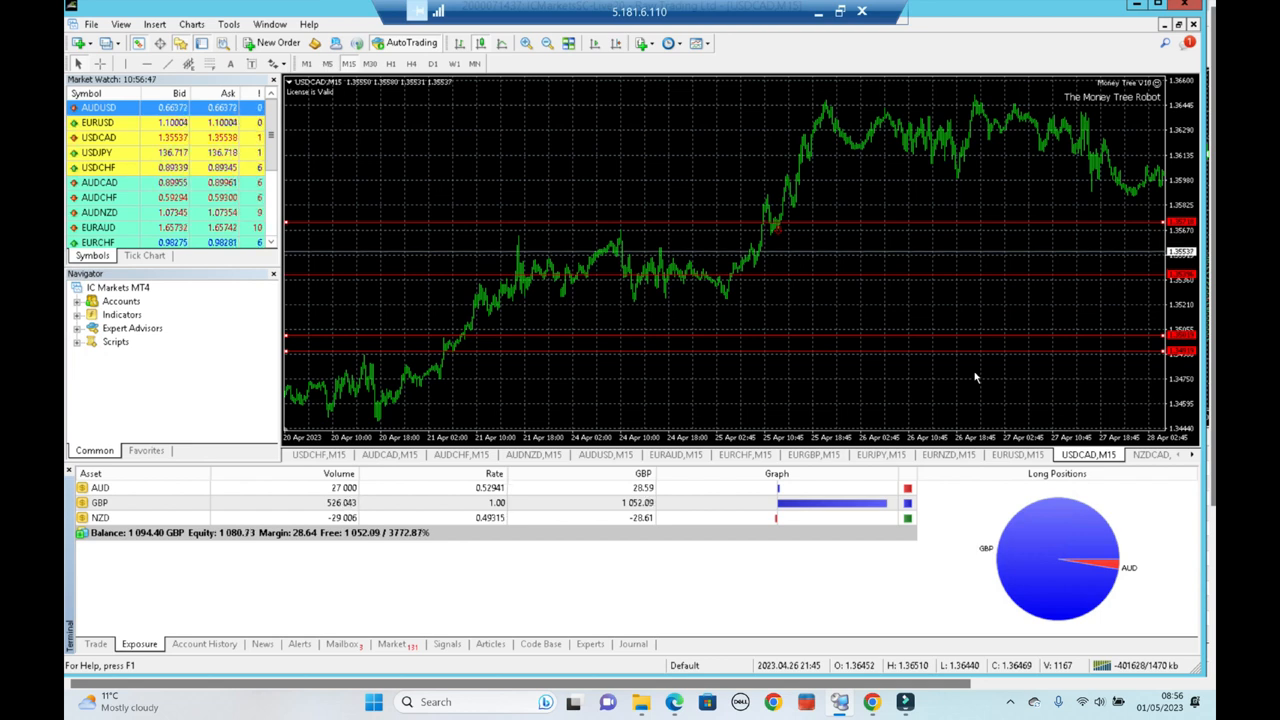
{"action": "mouse_move", "coordinate": [555, 435]}
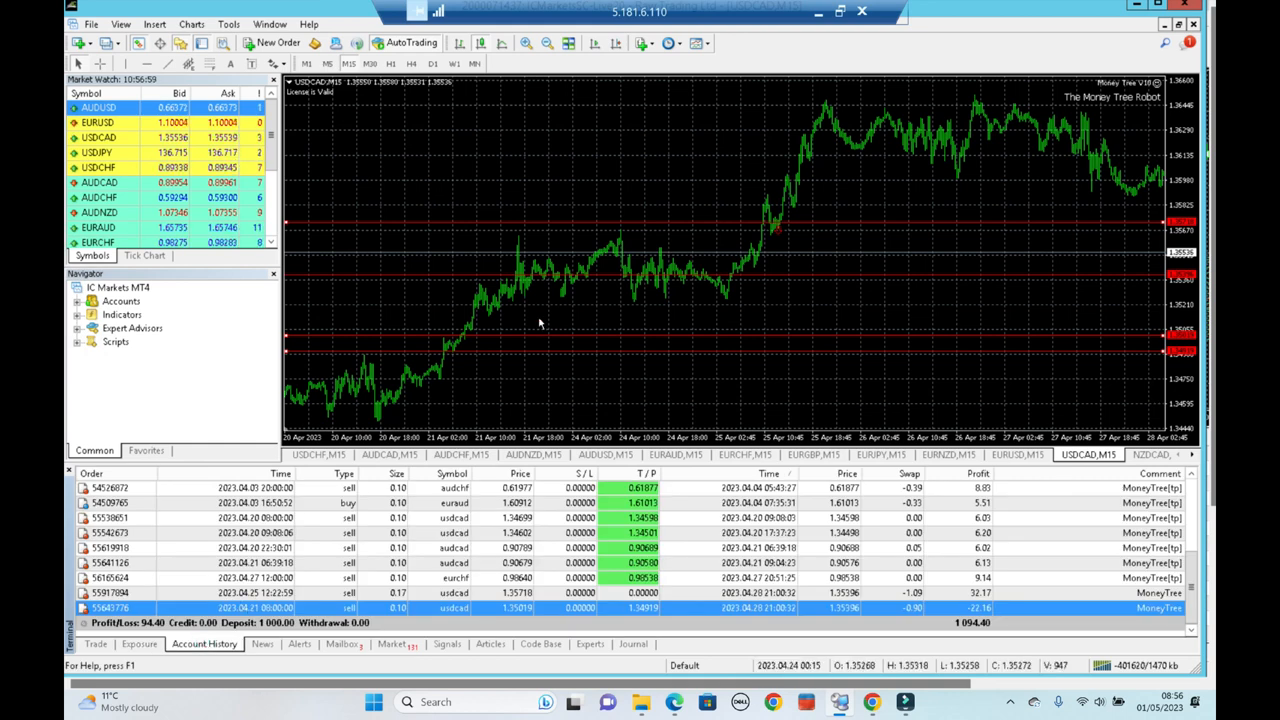
{"action": "mouse_move", "coordinate": [513, 323]}
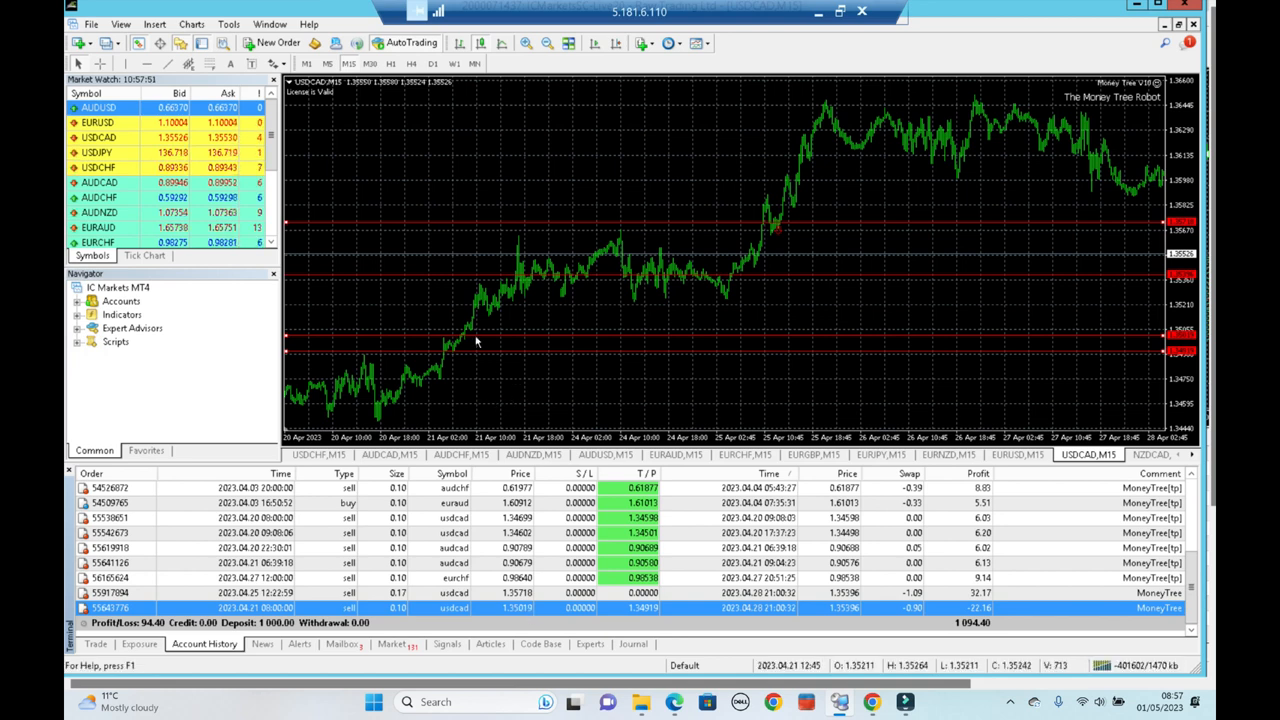
{"action": "mouse_move", "coordinate": [453, 340]}
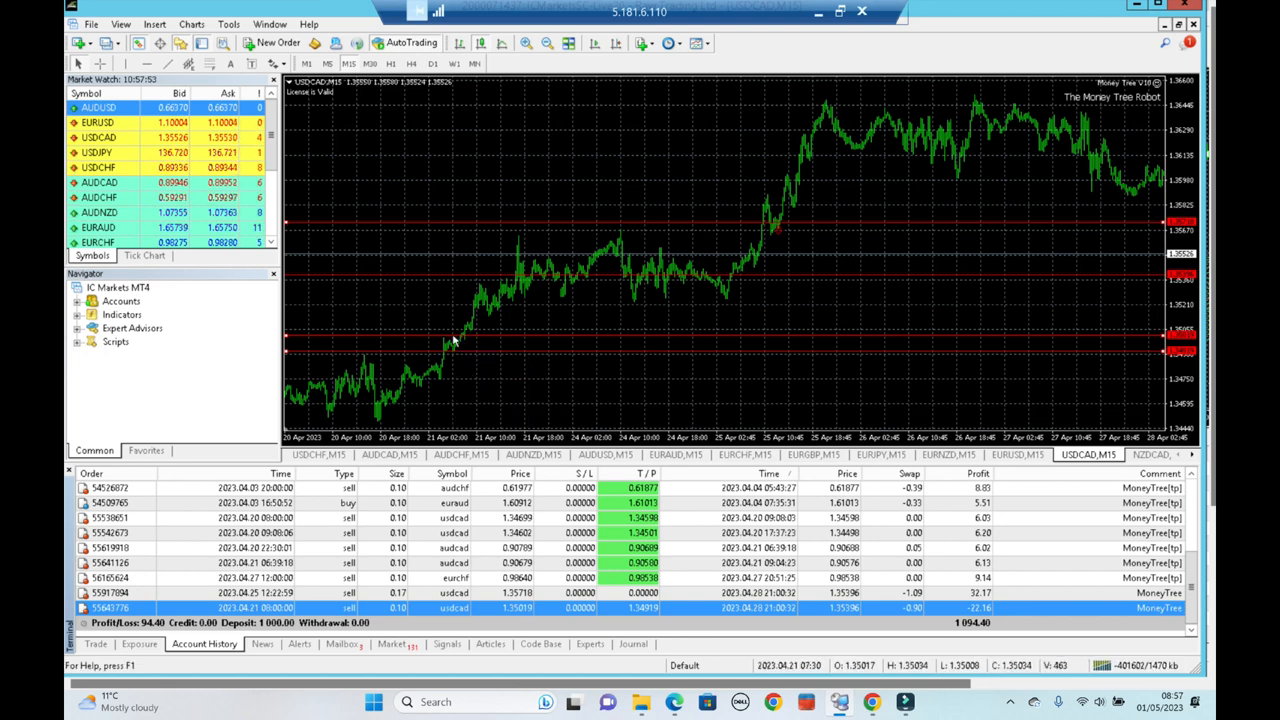
{"action": "mouse_move", "coordinate": [452, 340]}
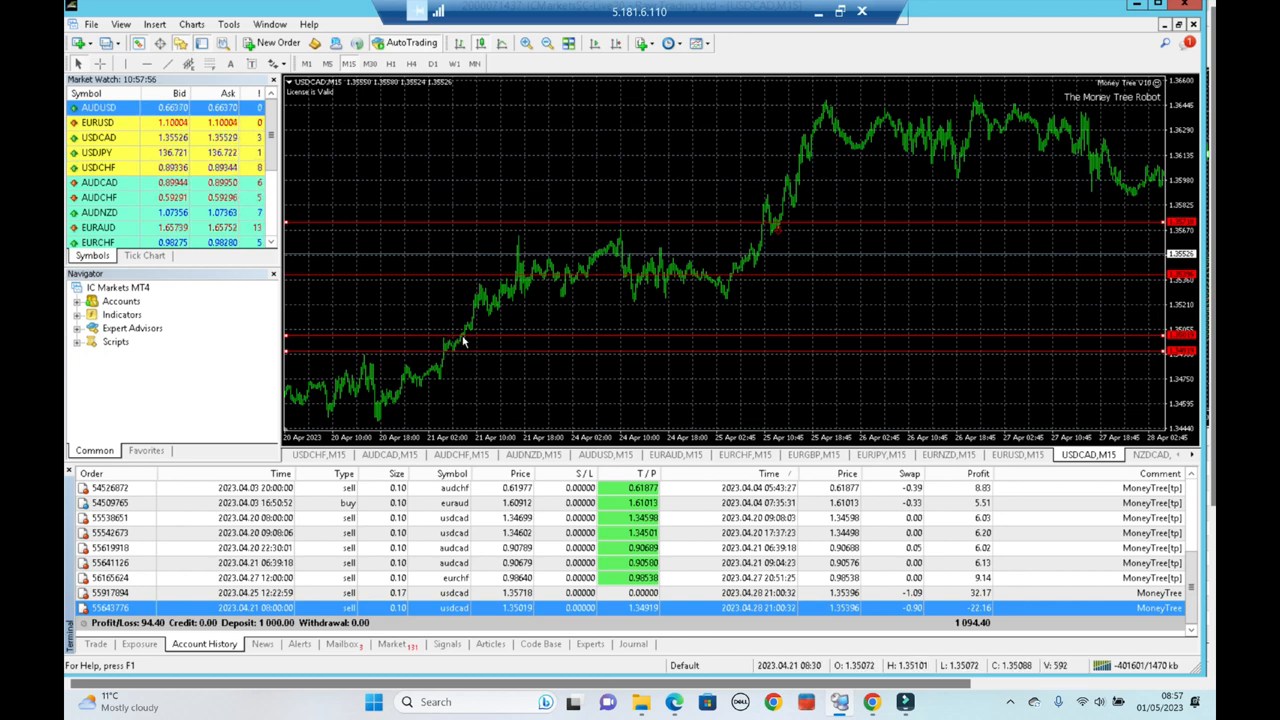
{"action": "mouse_move", "coordinate": [463, 350]}
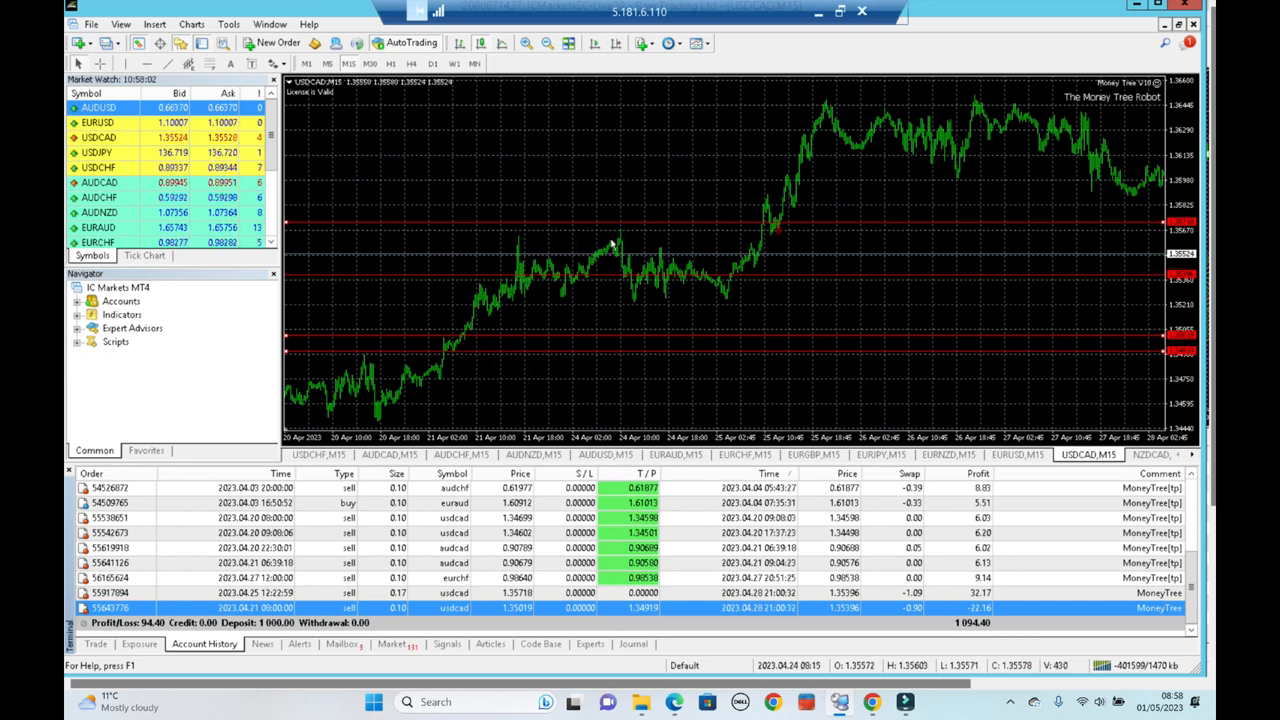
{"action": "mouse_move", "coordinate": [578, 315]}
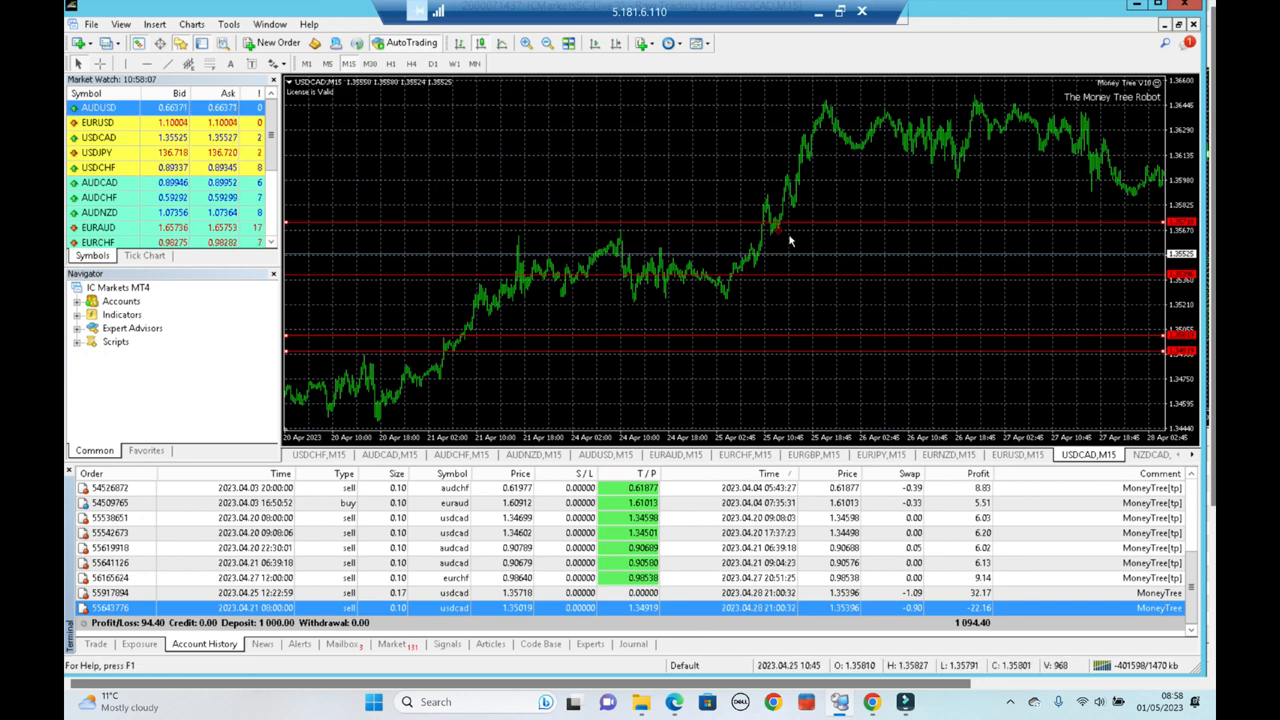
{"action": "mouse_move", "coordinate": [688, 370]}
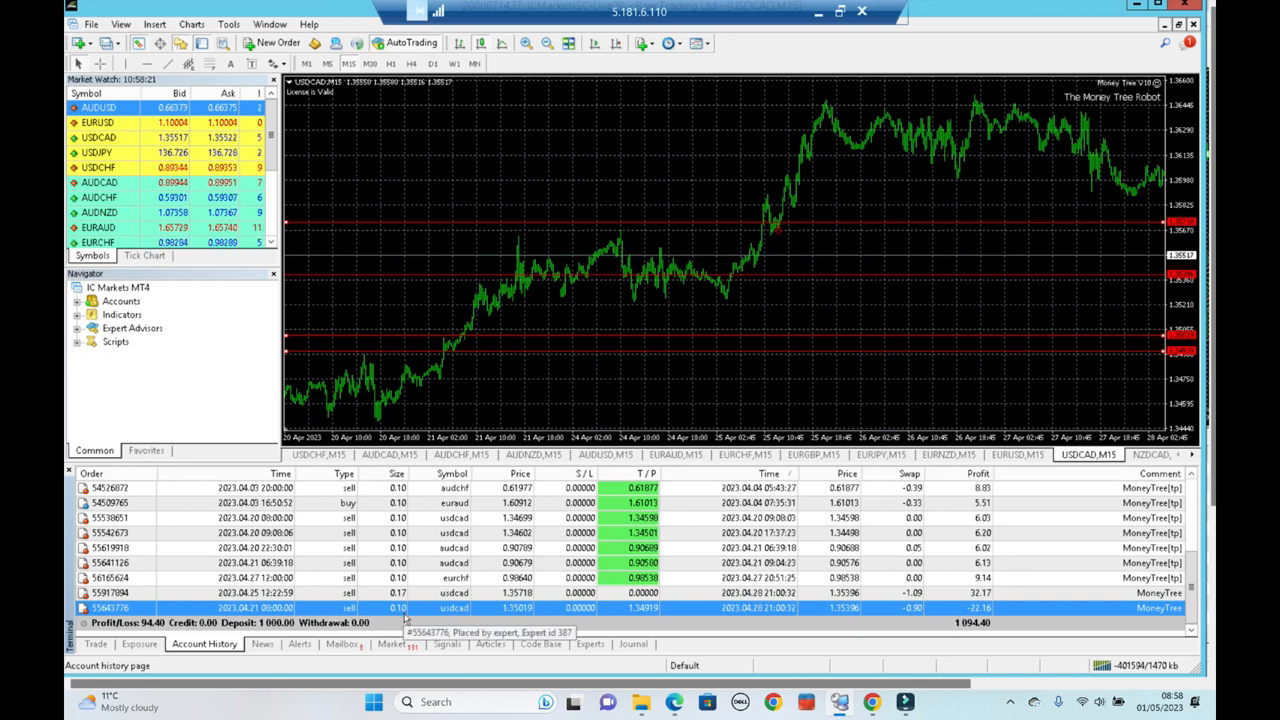
{"action": "mouse_move", "coordinate": [807, 205]}
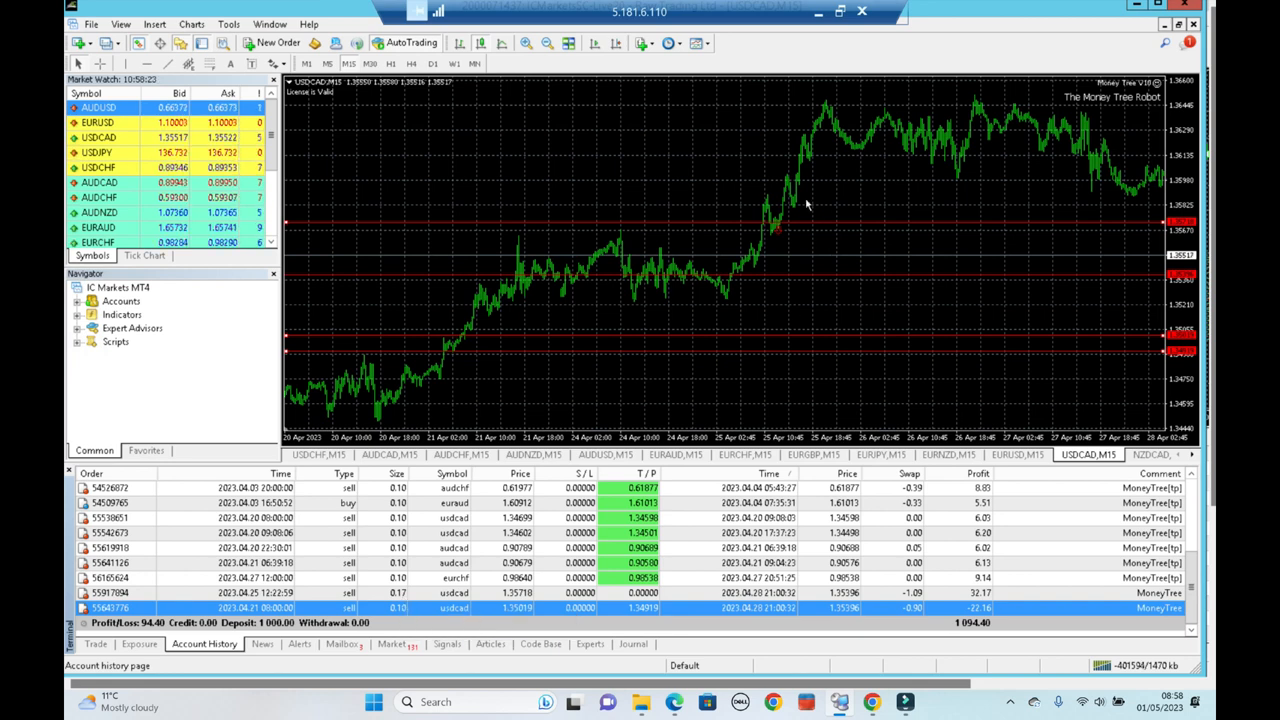
{"action": "mouse_move", "coordinate": [778, 228]}
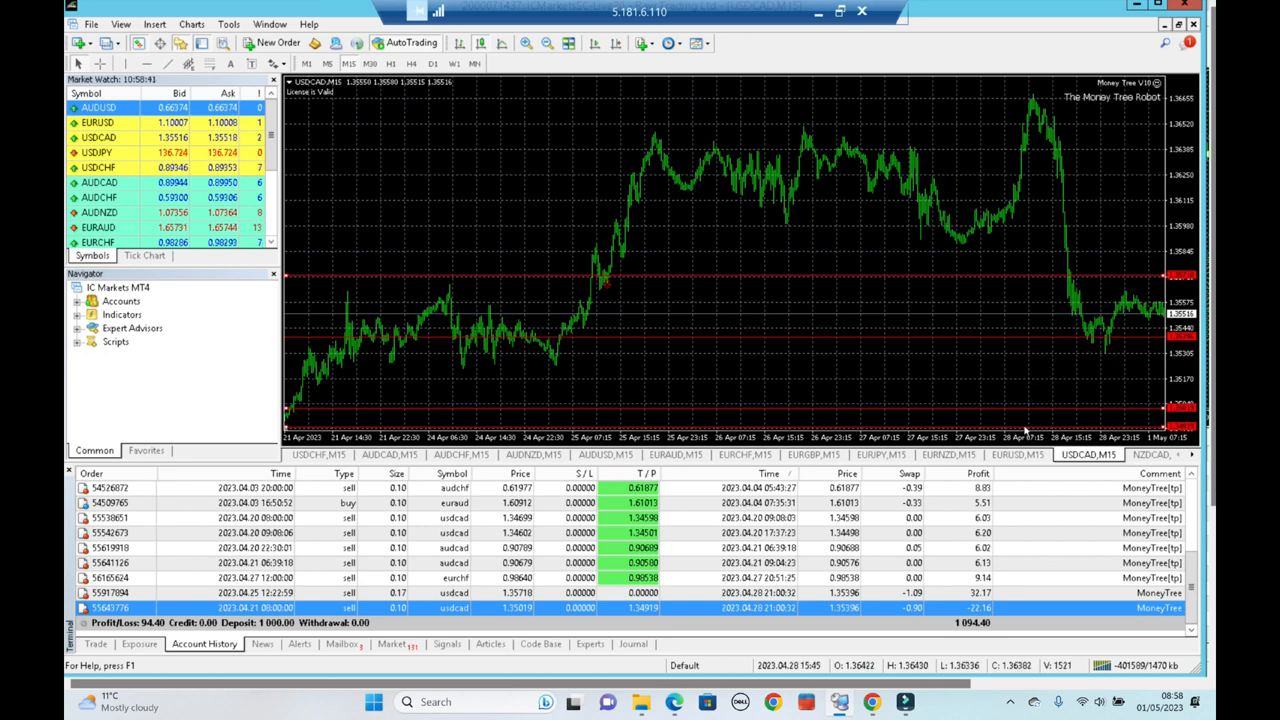
{"action": "mouse_move", "coordinate": [1023, 467]}
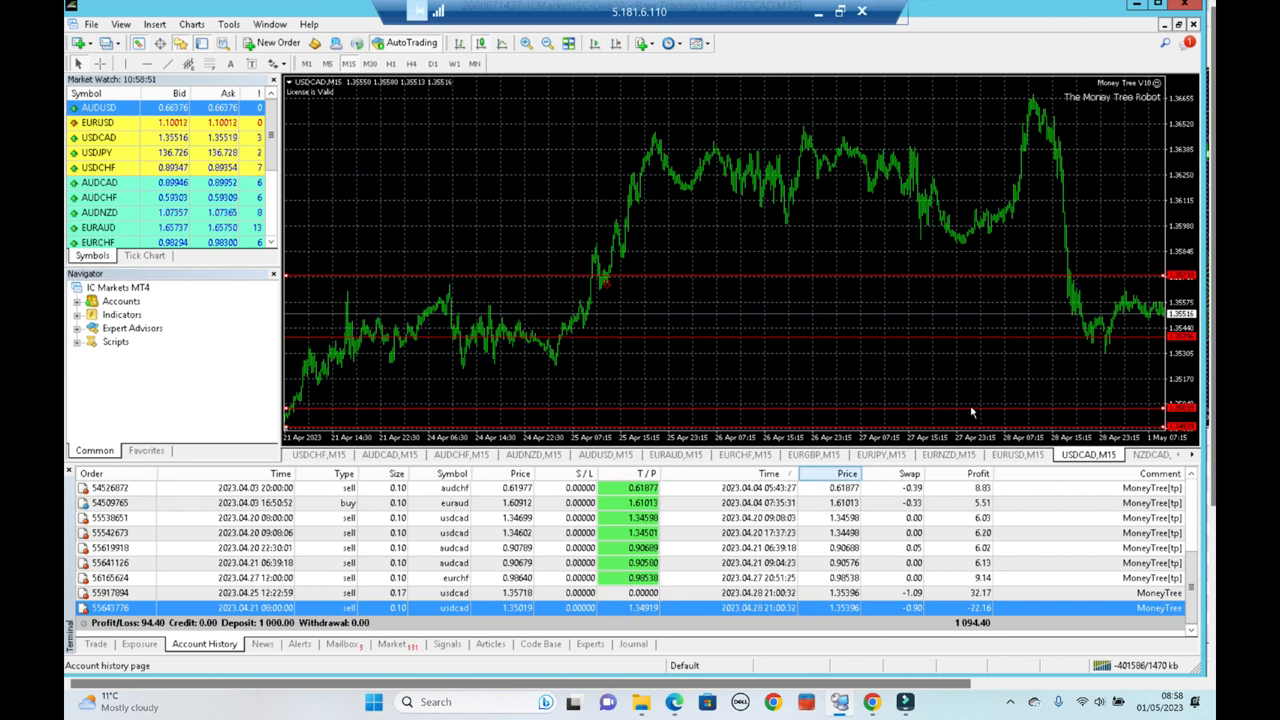
{"action": "mouse_move", "coordinate": [883, 375]}
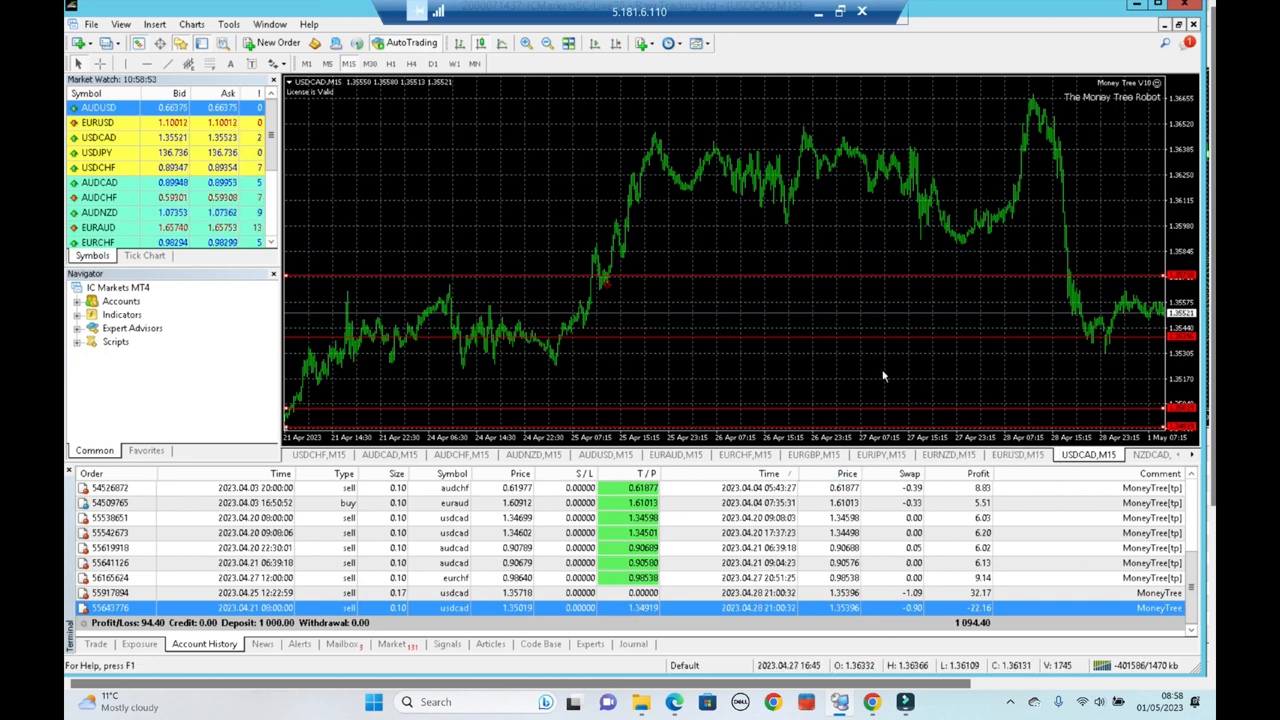
{"action": "mouse_move", "coordinate": [615, 280]}
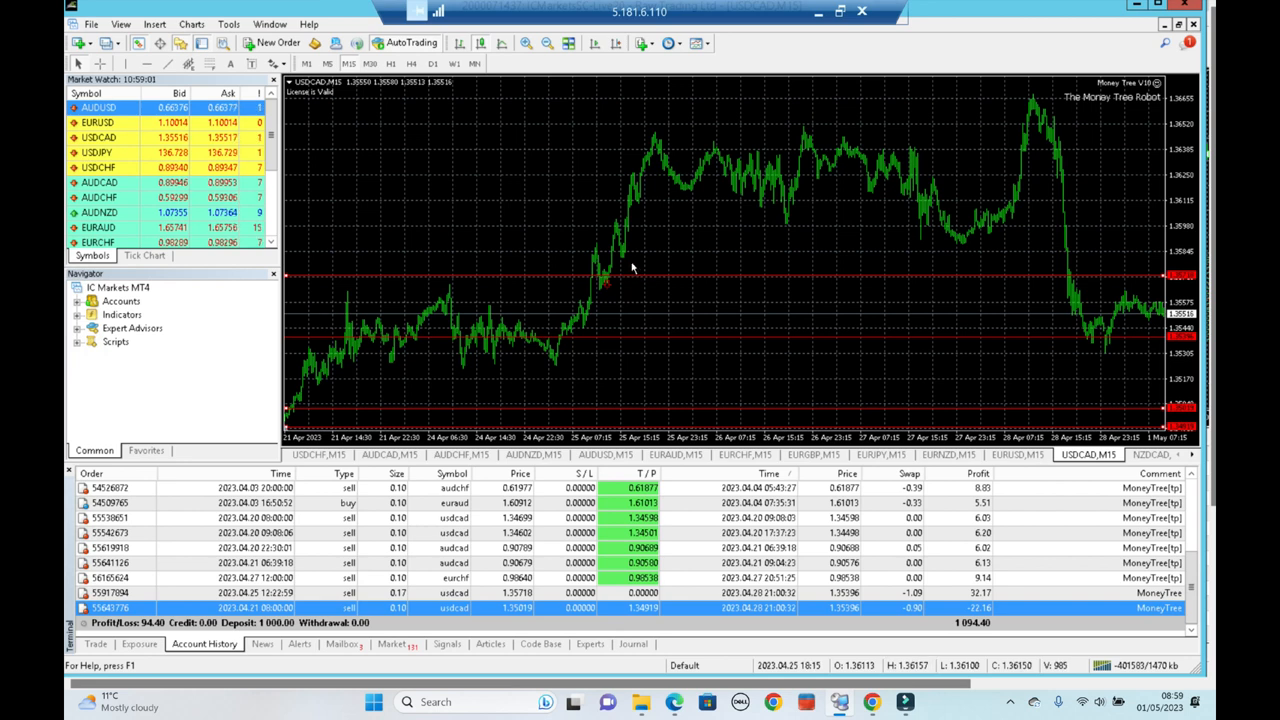
{"action": "mouse_move", "coordinate": [853, 285]}
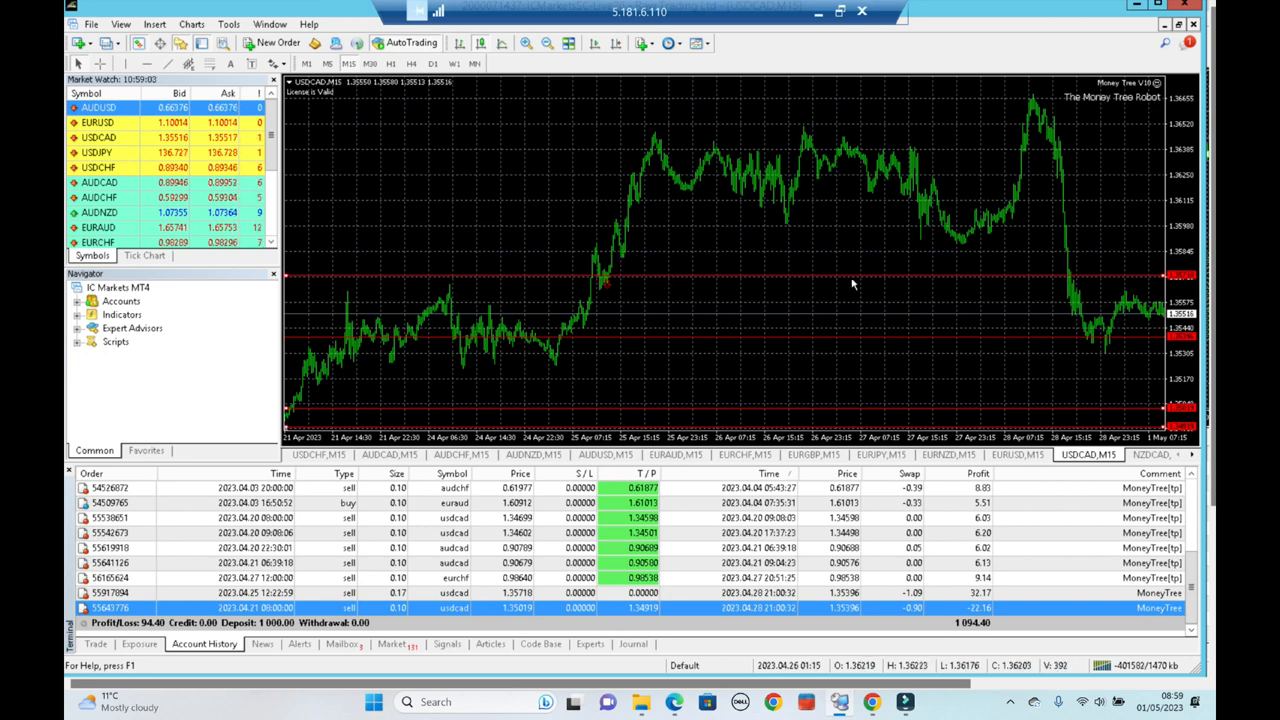
{"action": "mouse_move", "coordinate": [1070, 298]}
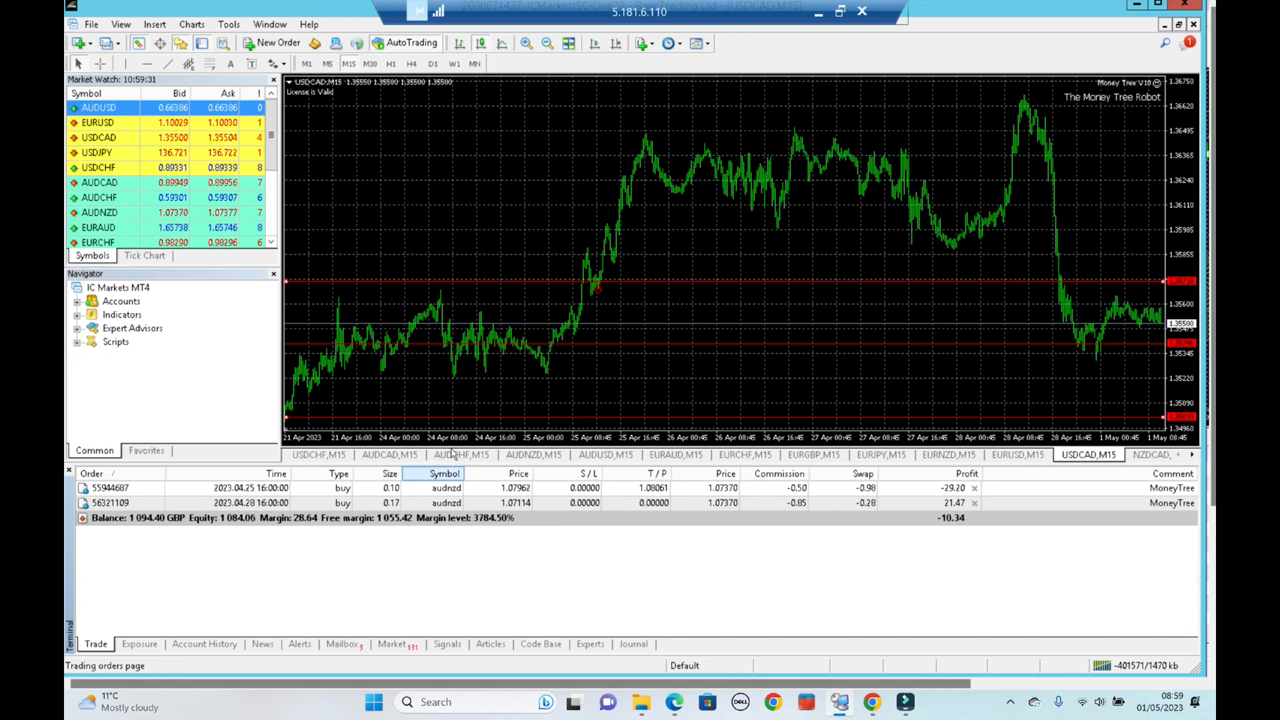
Step: Switch to the AUDNZD 15-minute chart showing both open buy positions
{"action": "left_click", "coordinate": [533, 454]}
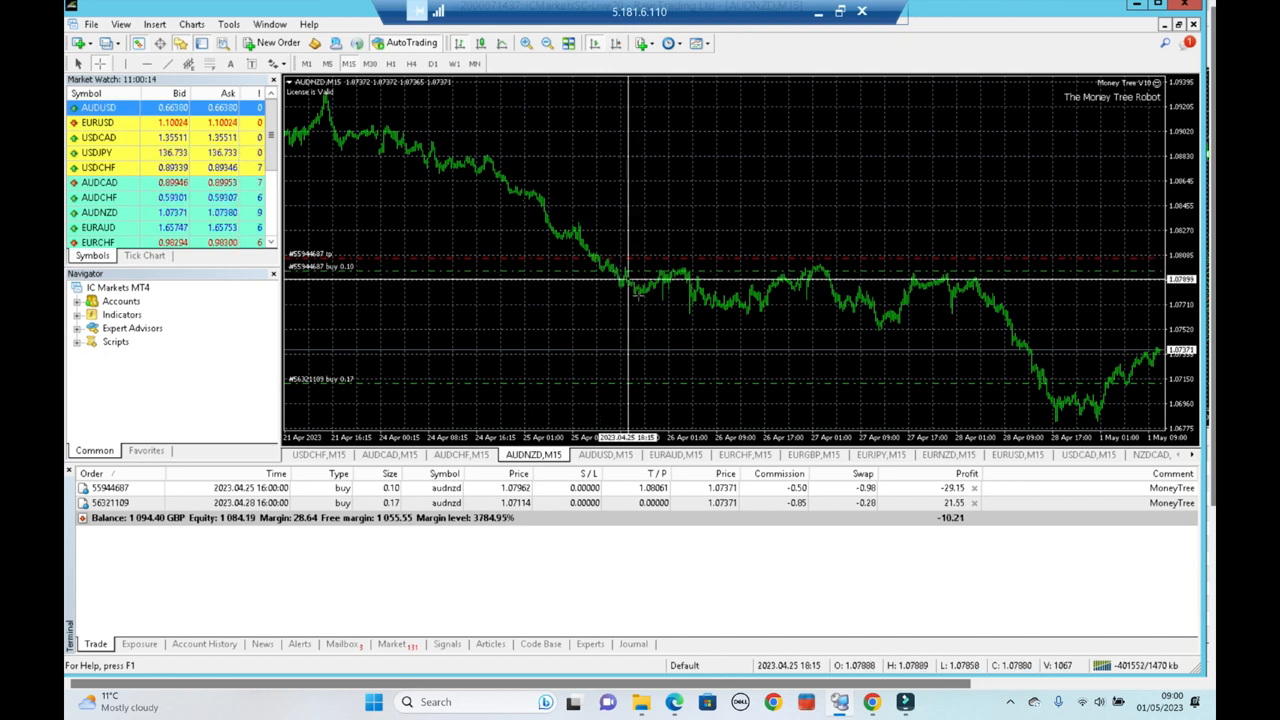
{"action": "mouse_move", "coordinate": [965, 302]}
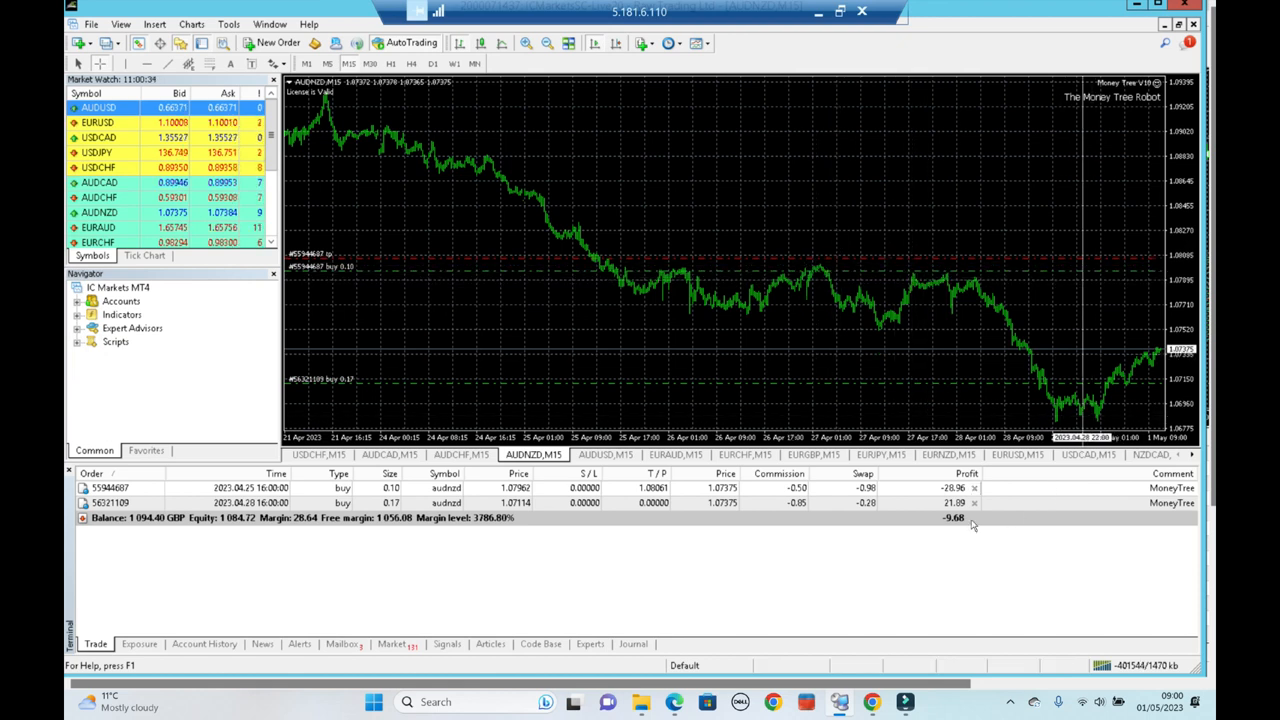
{"action": "mouse_move", "coordinate": [922, 510]}
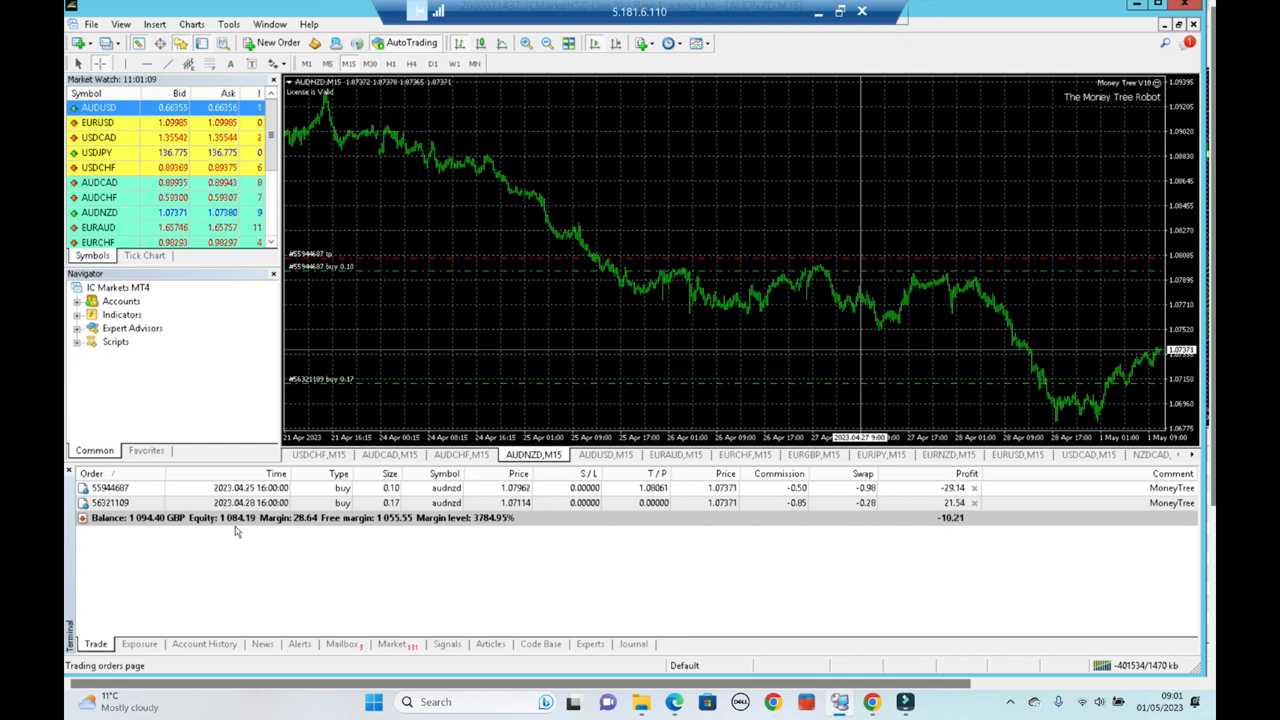
{"action": "left_click", "coordinate": [204, 643]}
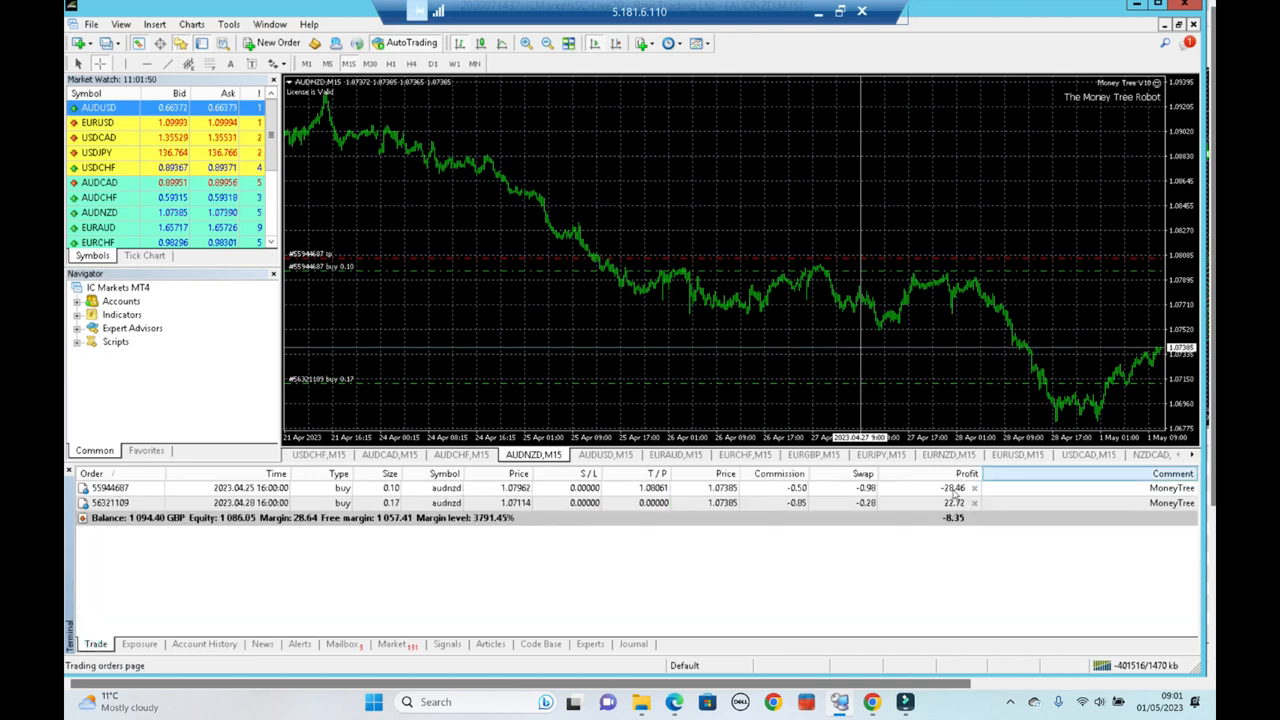
{"action": "mouse_move", "coordinate": [1170, 322]}
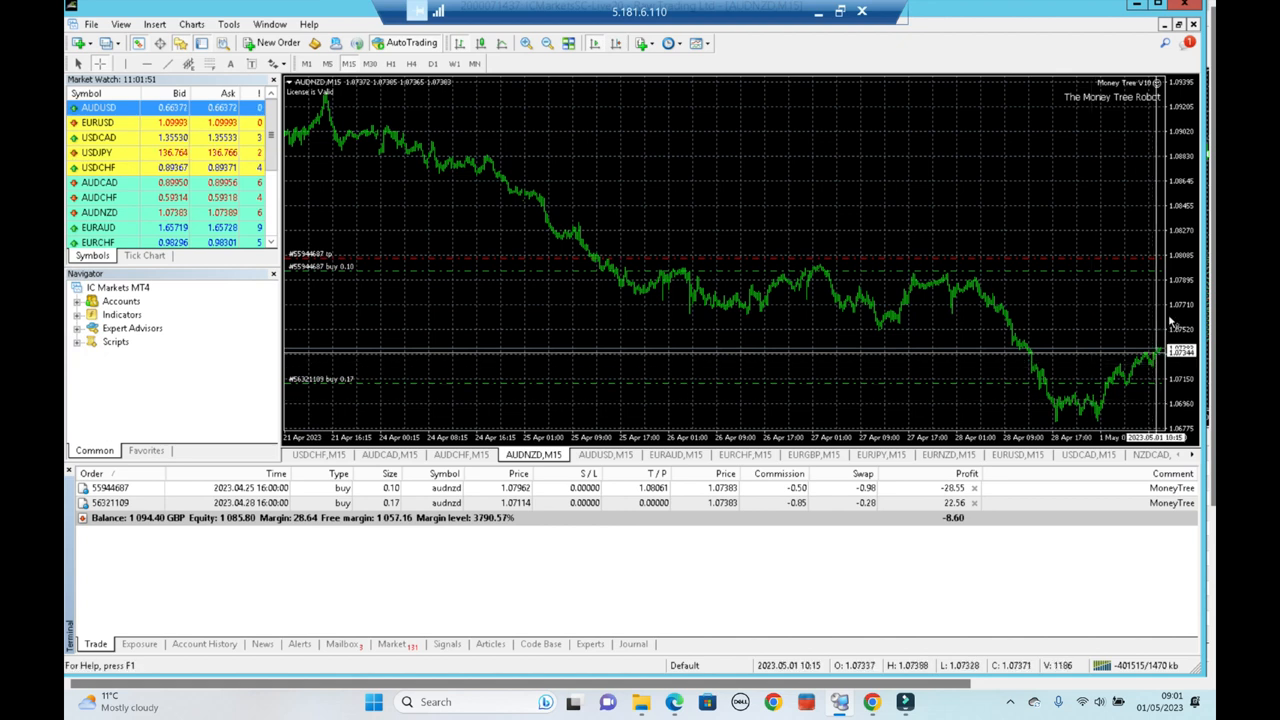